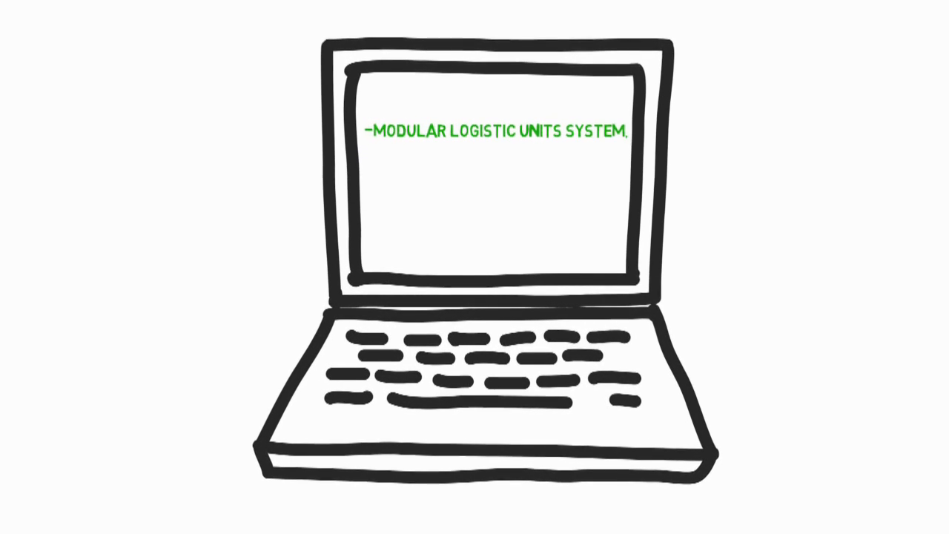
{"action": "type", "text": "SECURE INFORMATION SHA"}
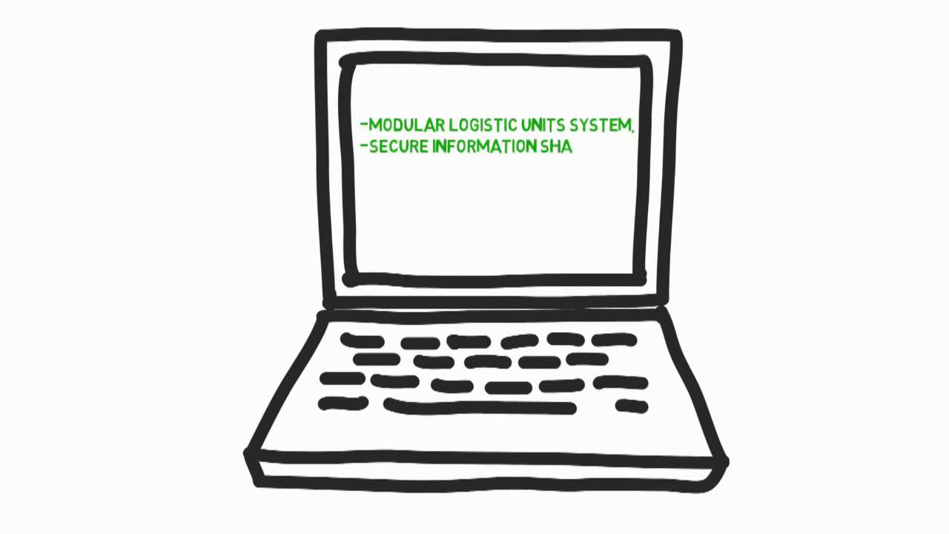